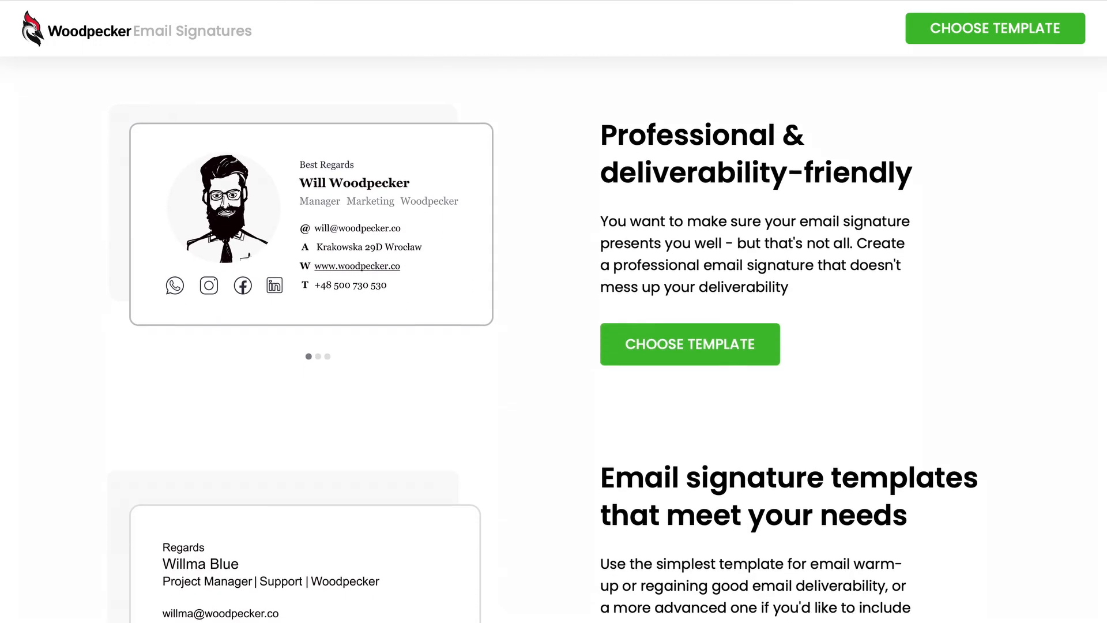
scroll(down, 3)
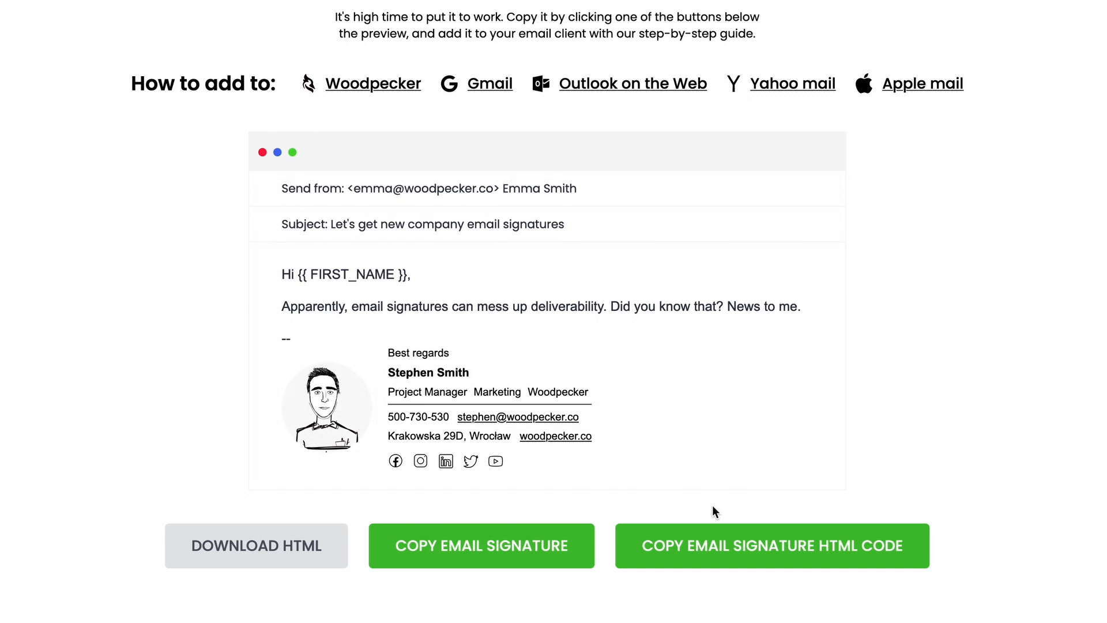
click(480, 546)
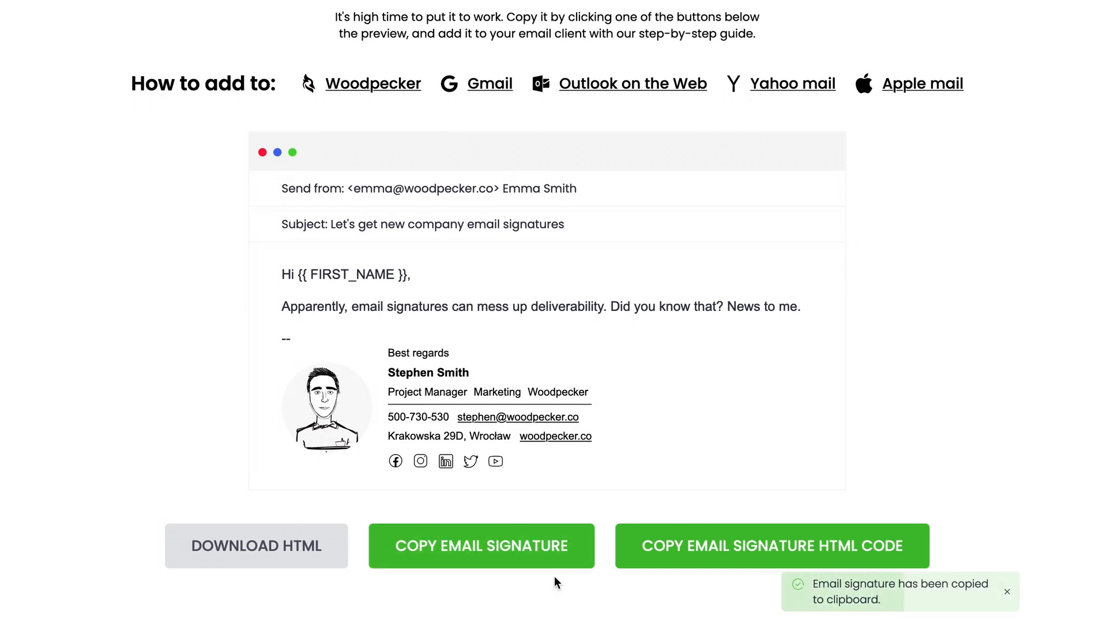
- Reach the full Outlook settings page from the mailbox via the Settings gear
click(632, 83)
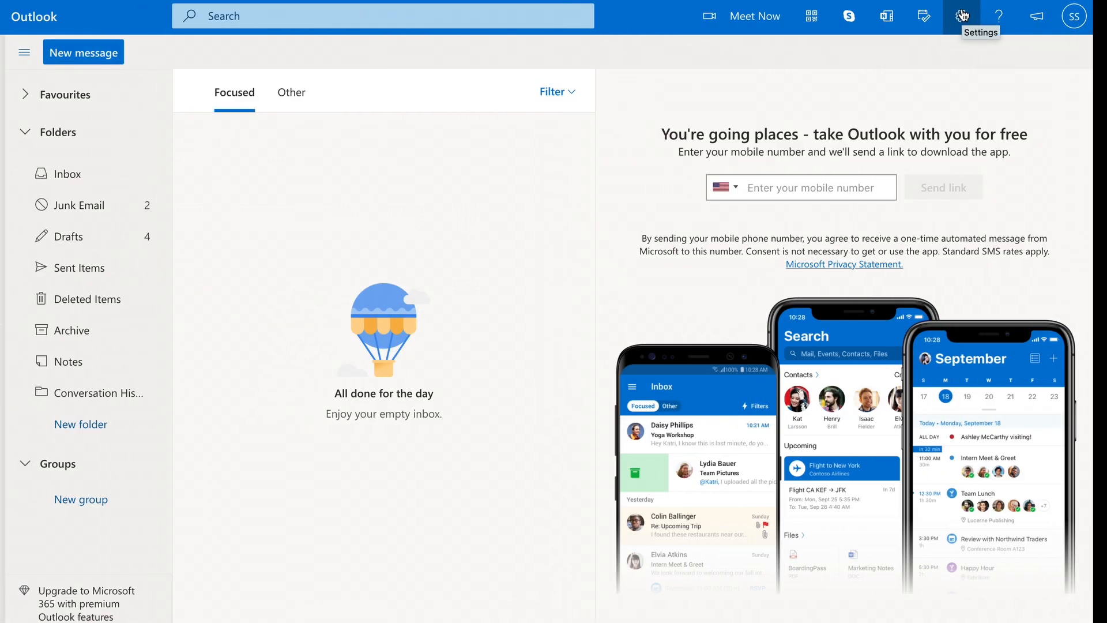
click(960, 15)
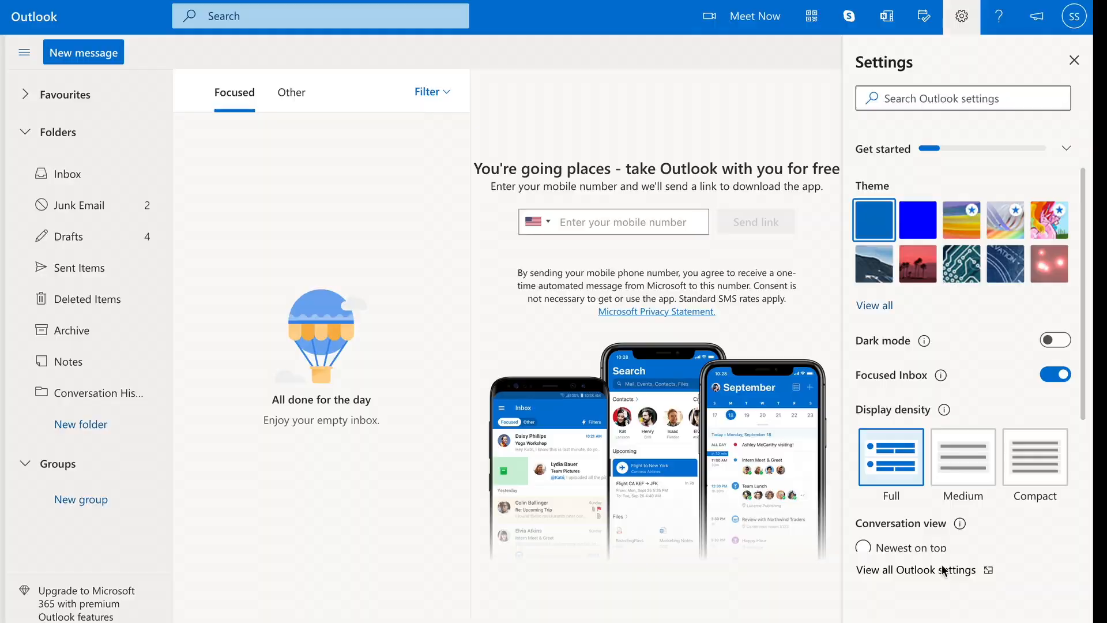
click(914, 570)
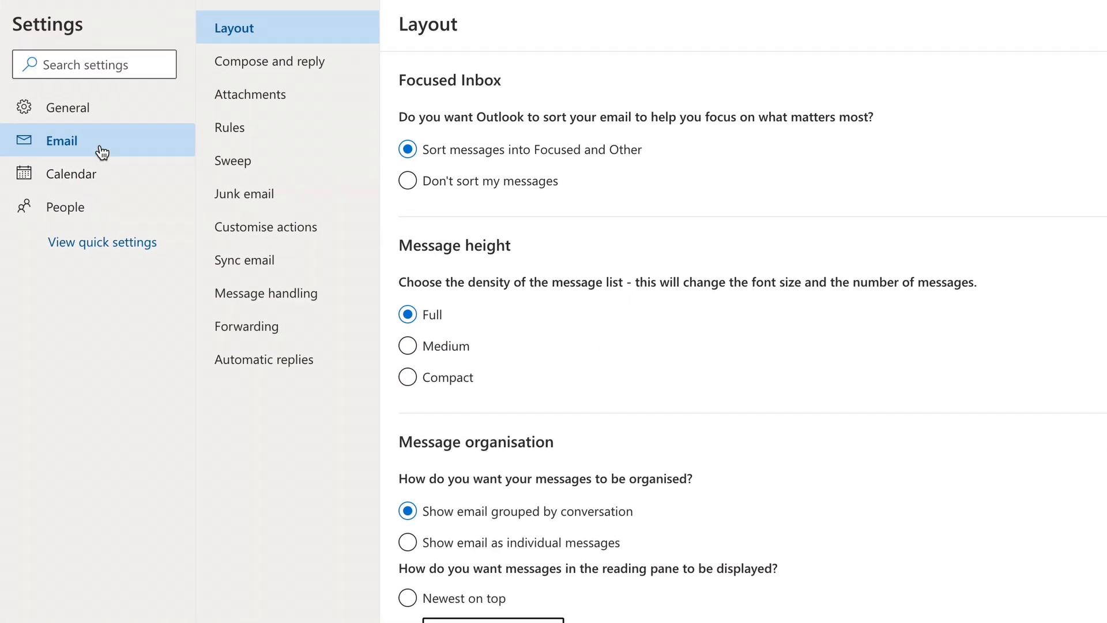
- In Compose and reply, name the new signature 'My new signature'
click(269, 61)
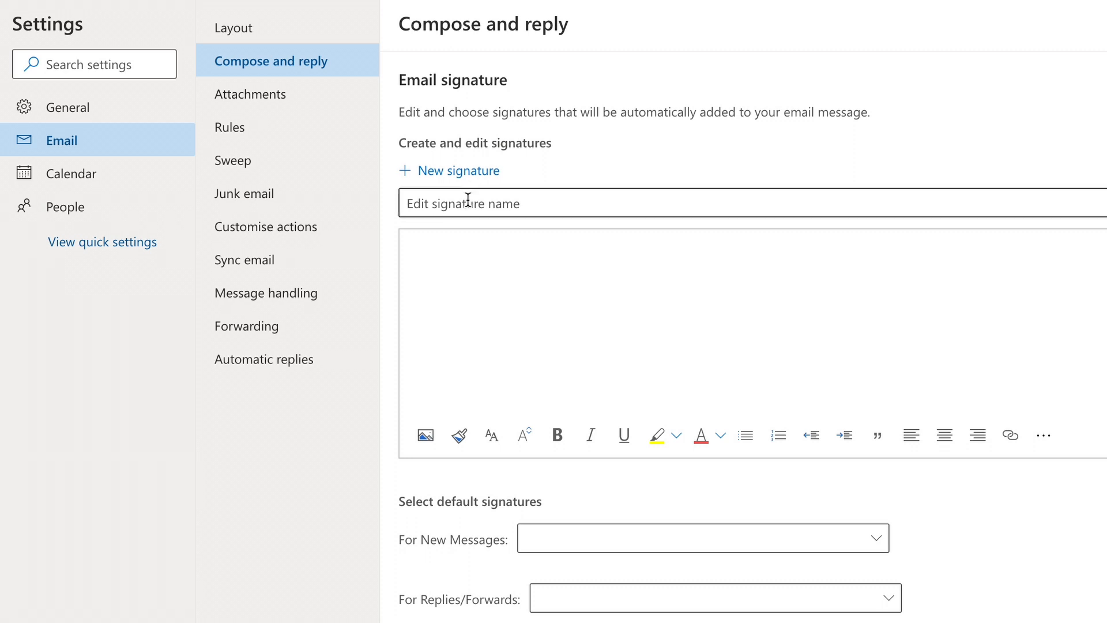
text(My)
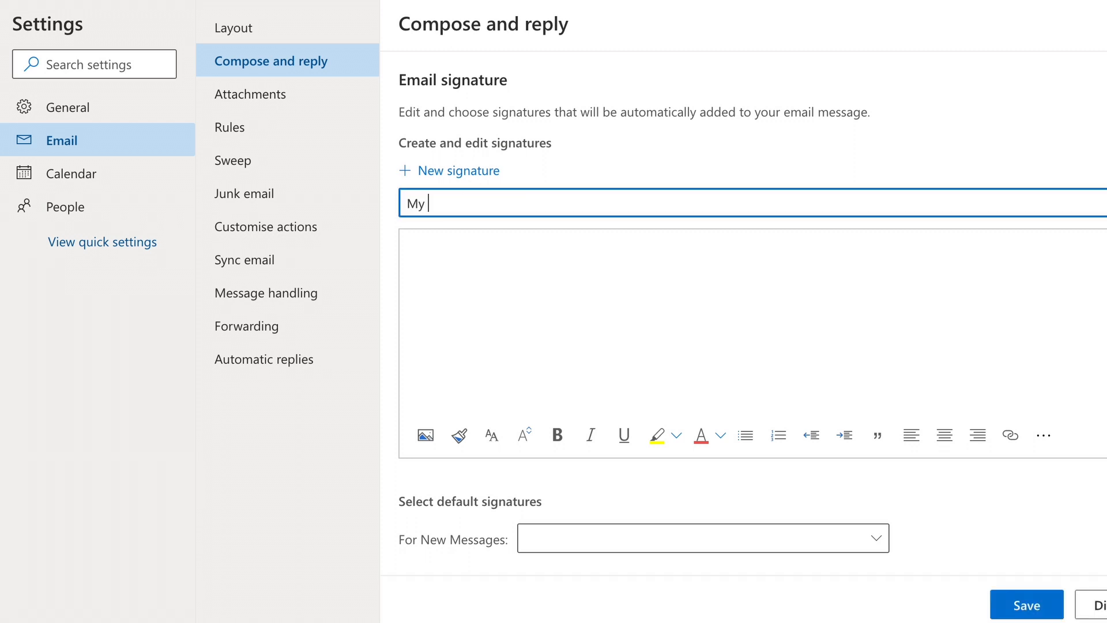
text(new signatur)
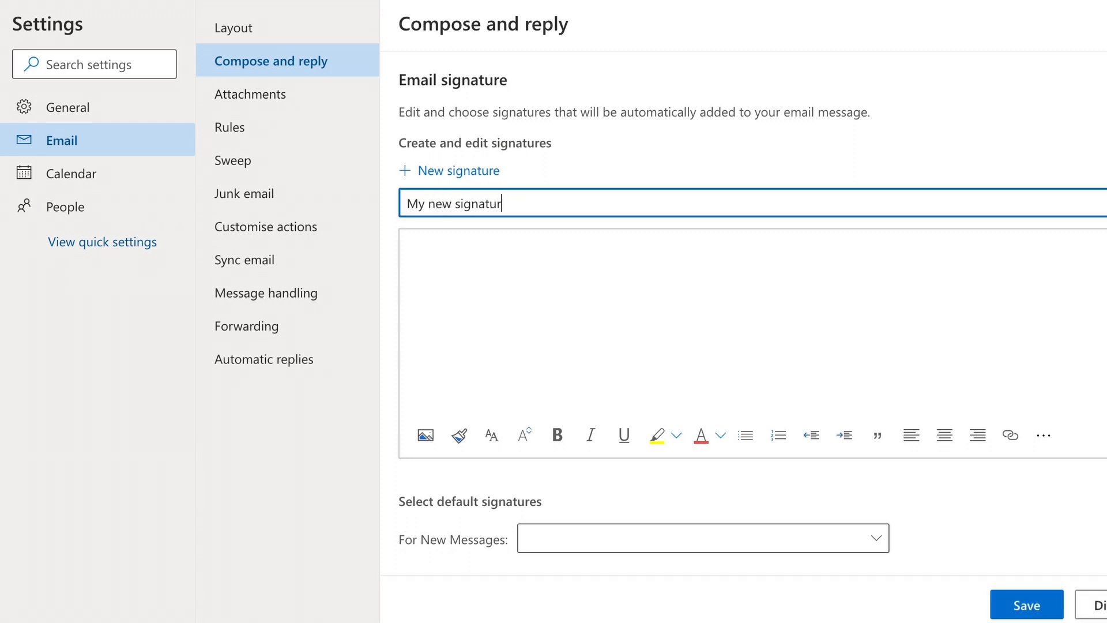
text(e)
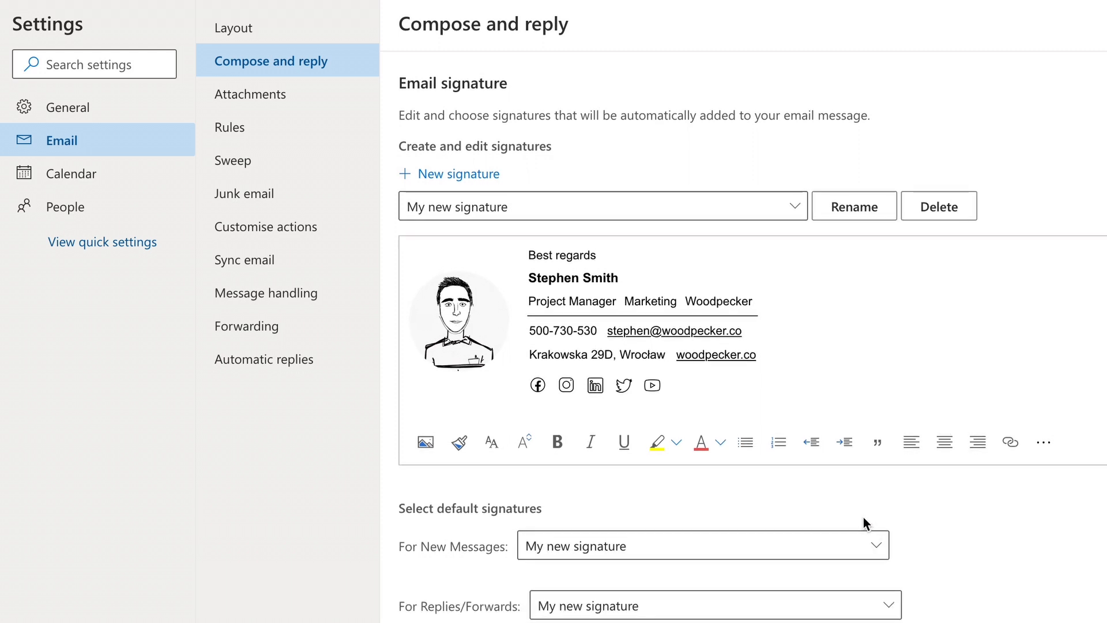
- Set My new signature as the replies default, compose in HTML, and start a new message showing it
click(701, 354)
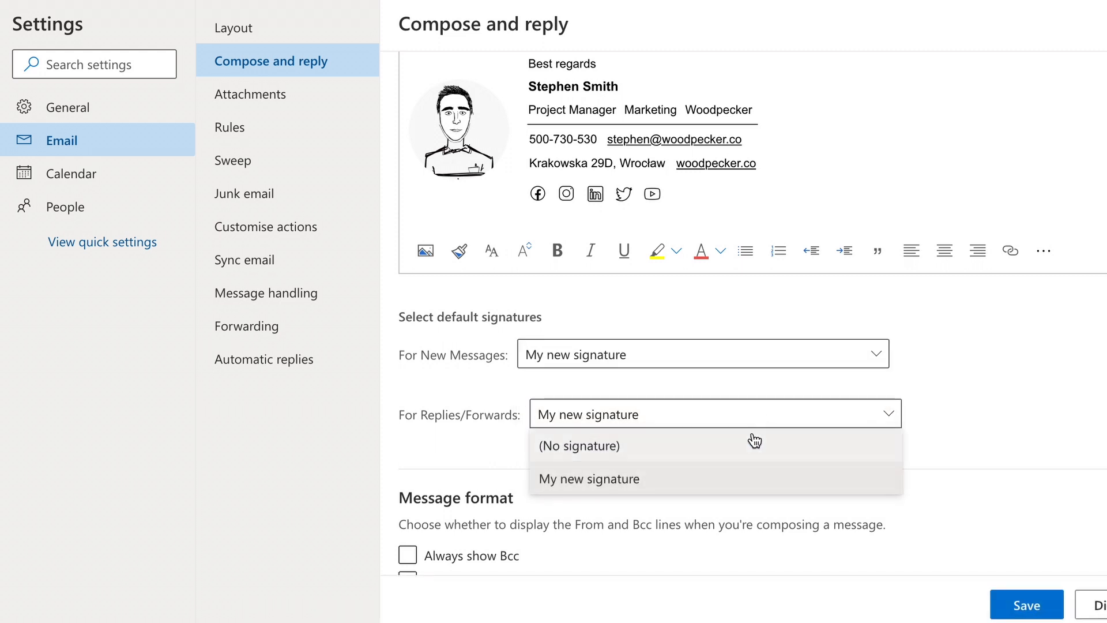
click(588, 478)
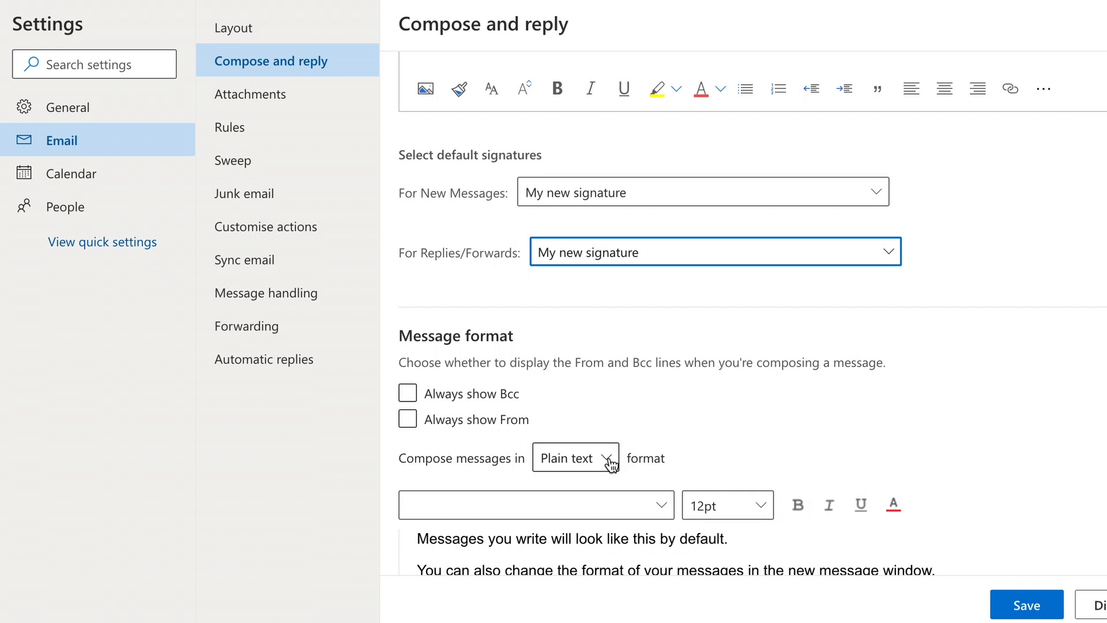
click(574, 458)
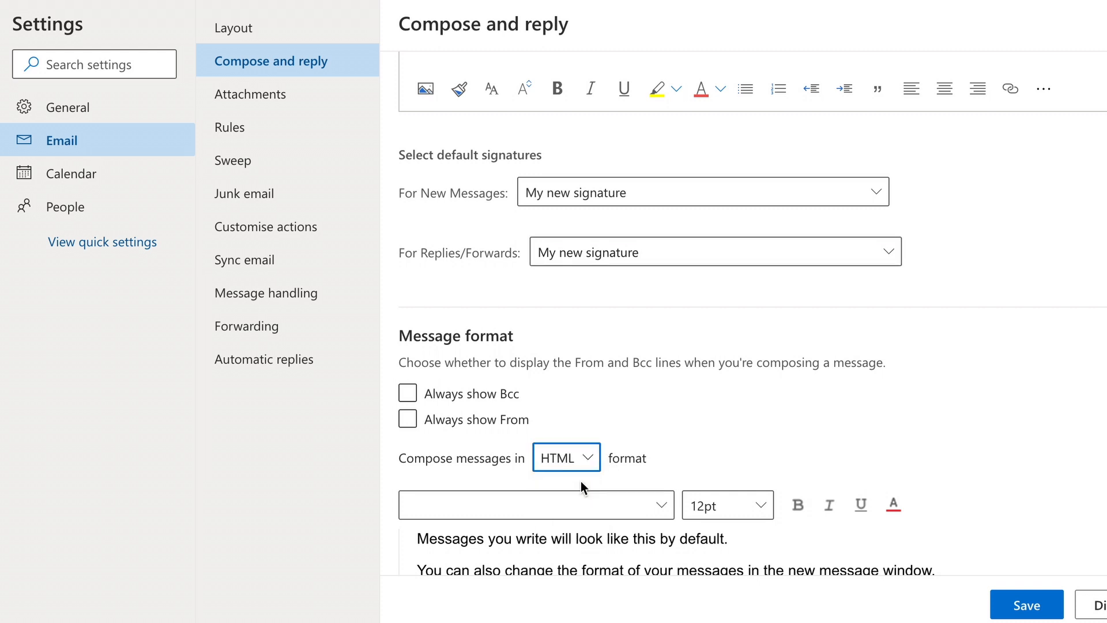
mouse_move(914, 581)
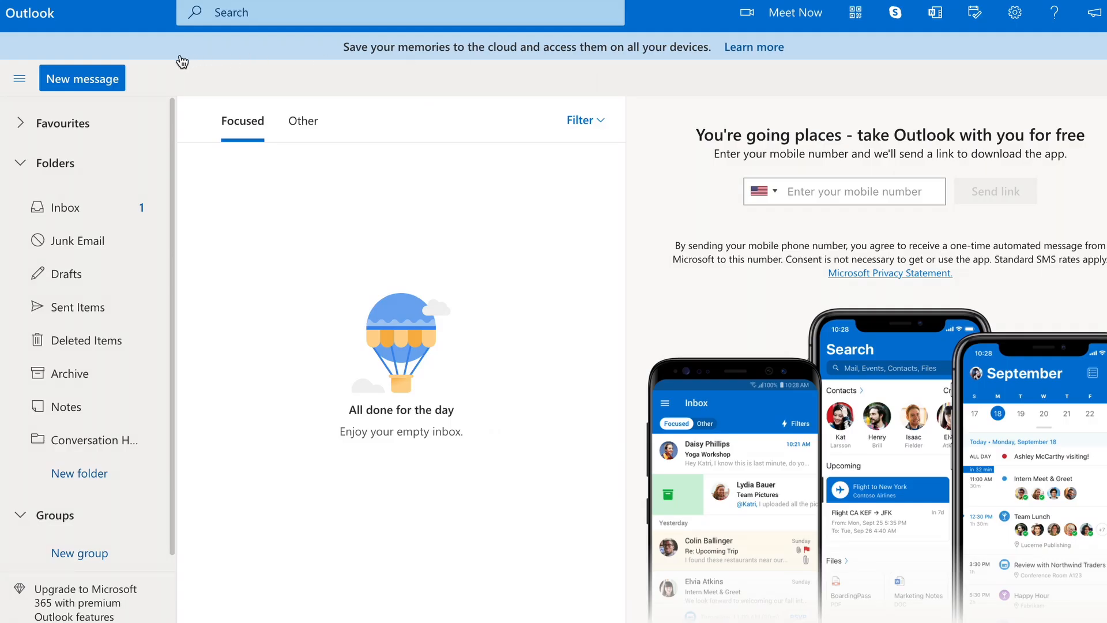
click(82, 78)
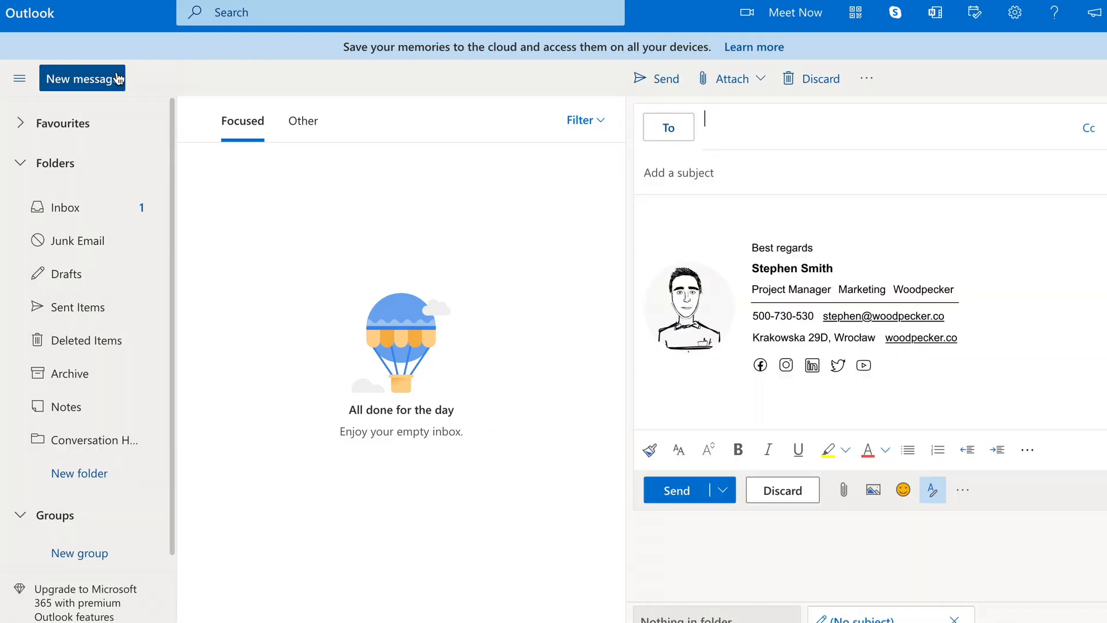